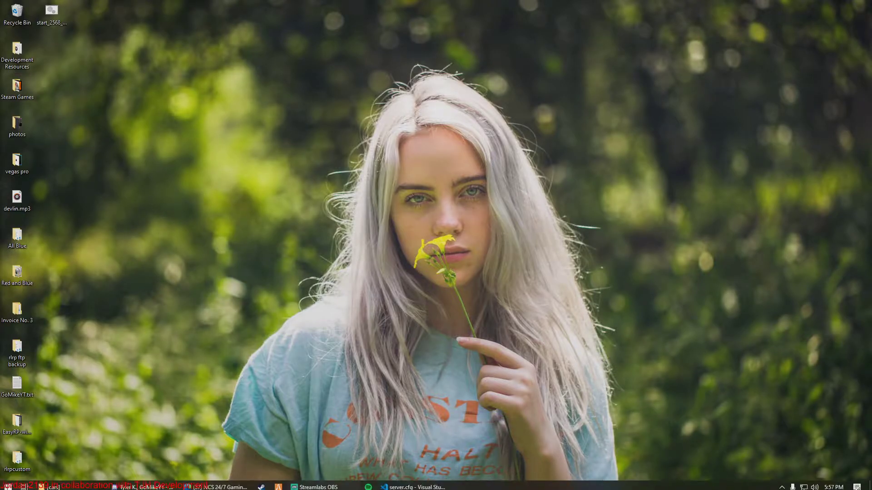
Browse the 918concept folder and its stream subfolder, then return to the [cars] folder
left_click(65, 487)
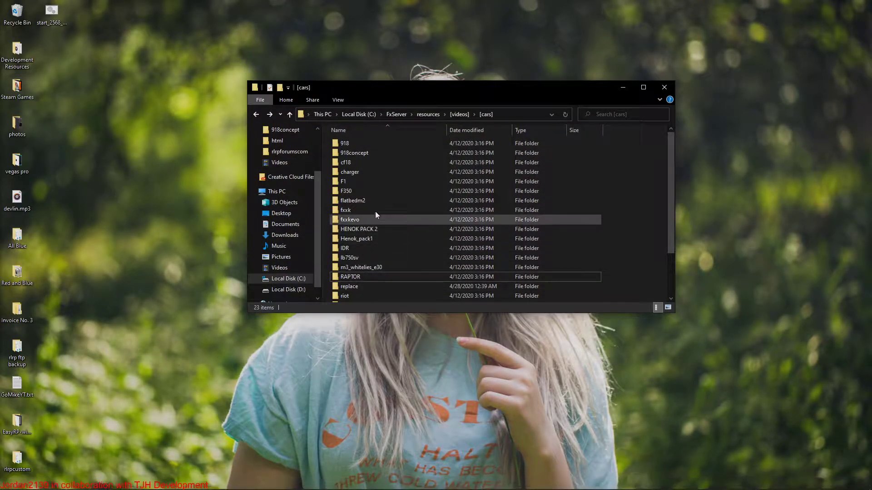
left_click(344, 142)
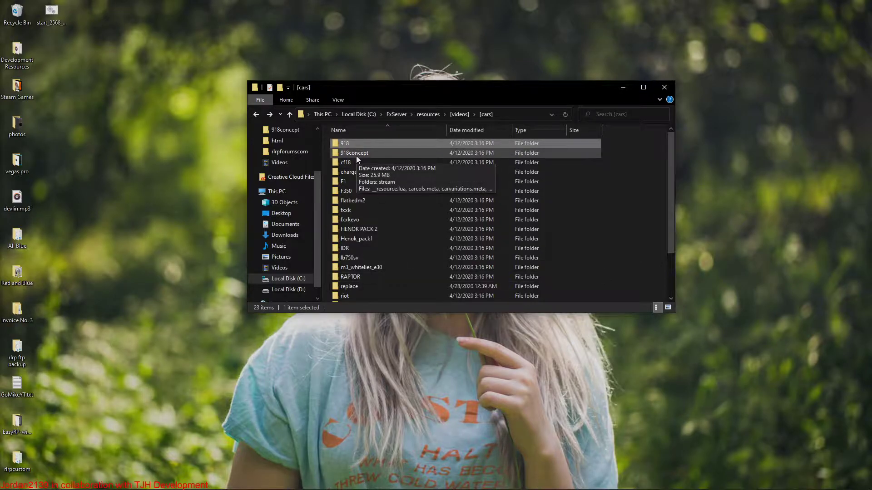
double_click(353, 153)
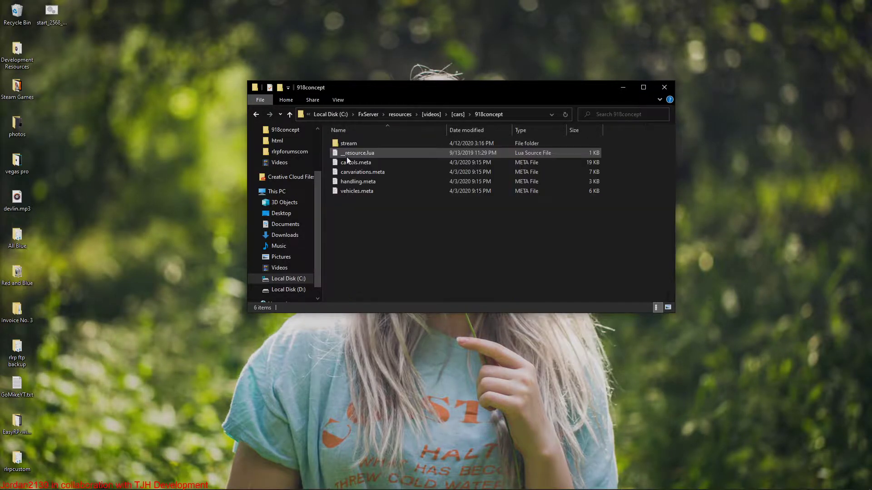
double_click(349, 142)
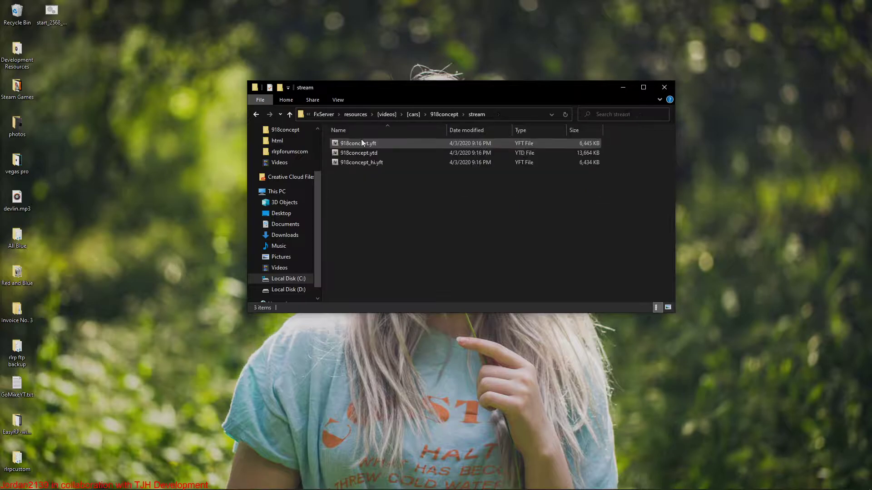
left_click(290, 114)
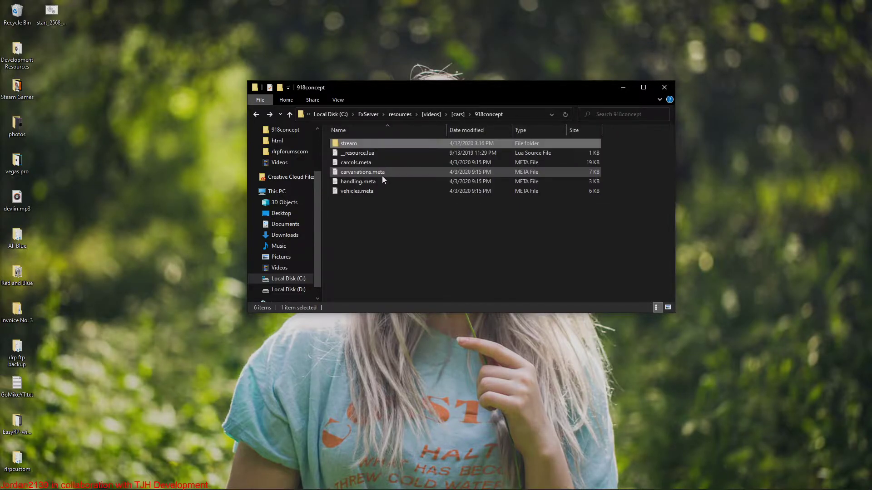
left_click(289, 114)
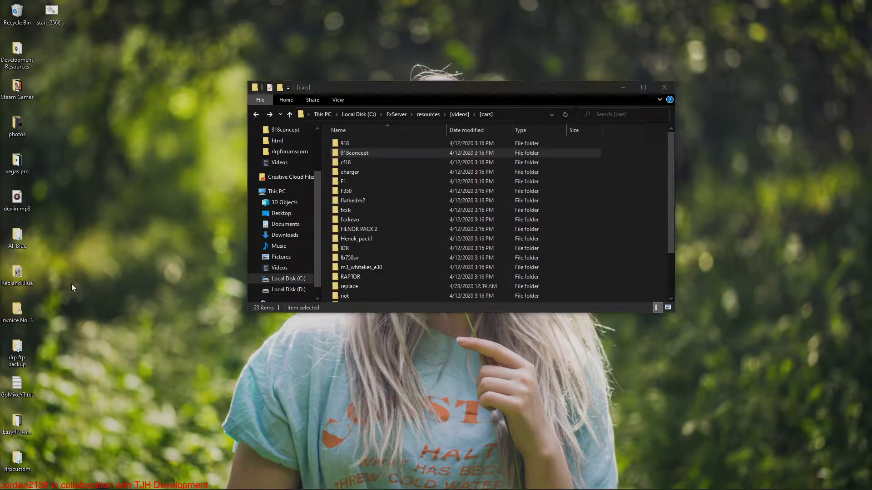
Create a mashcar folder on the desktop and copy the 918 car's files into it
right_click(71, 288)
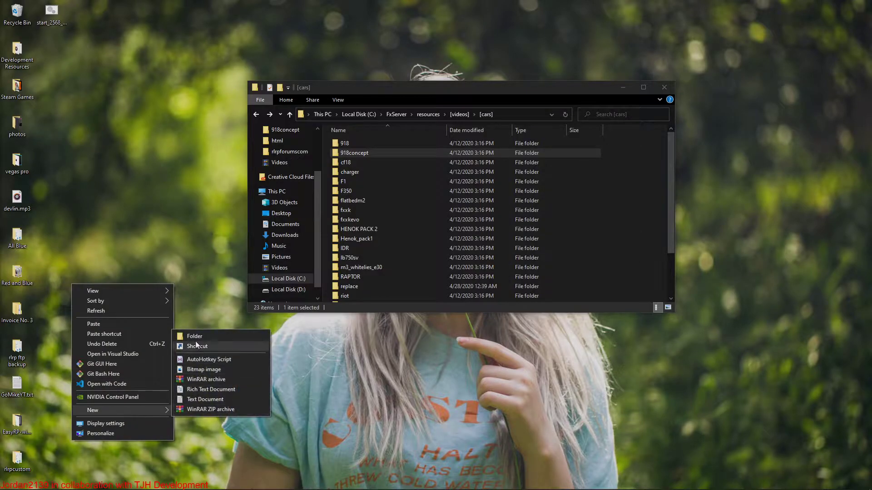
left_click(195, 335)
type("masncar")
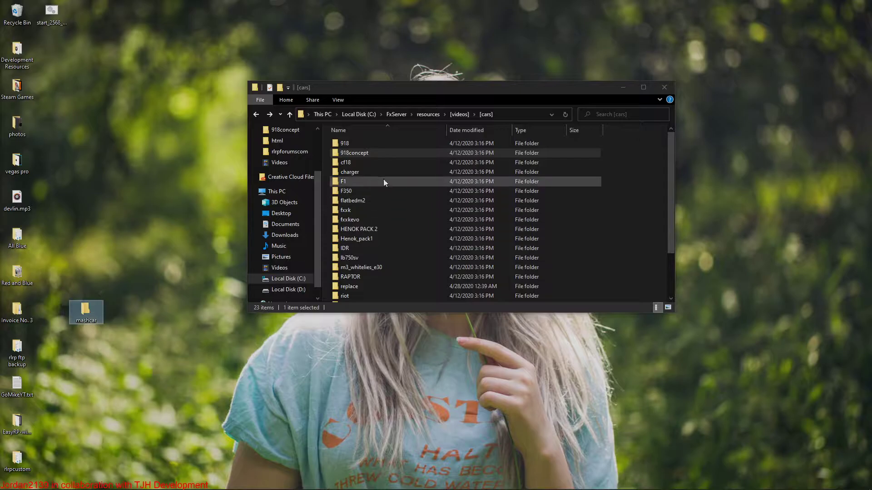
double_click(345, 143)
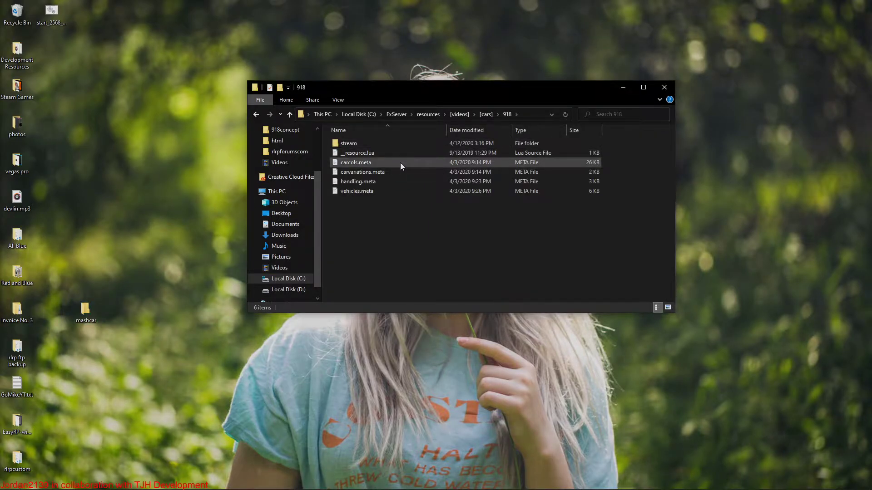
mouse_move(376, 246)
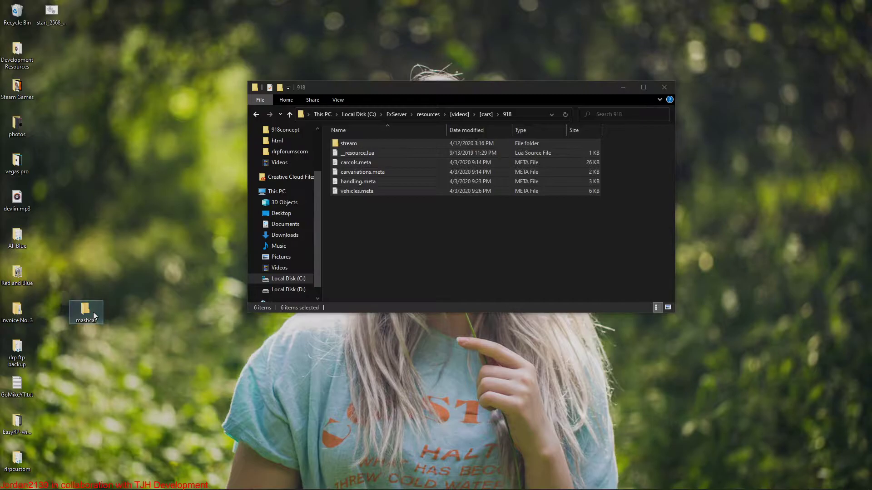
double_click(86, 311)
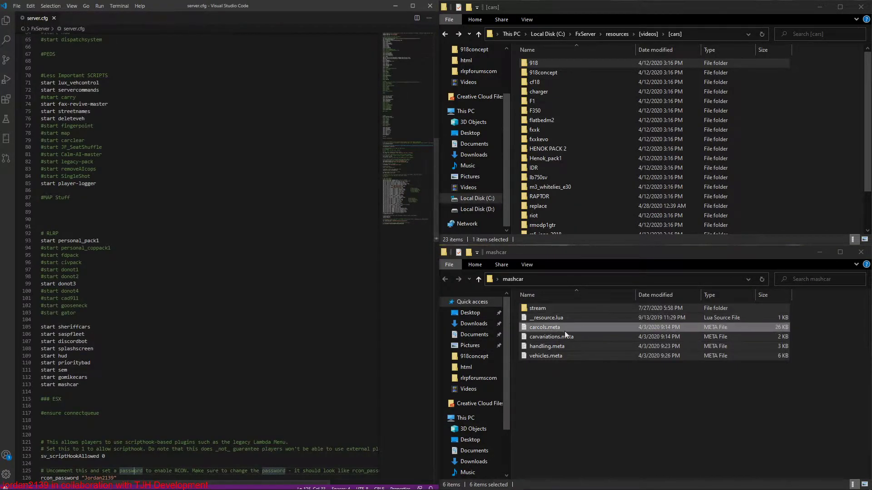
Bring mashcar's vehicles, handling, carvariations and carcols meta files into the editor
left_click(546, 356)
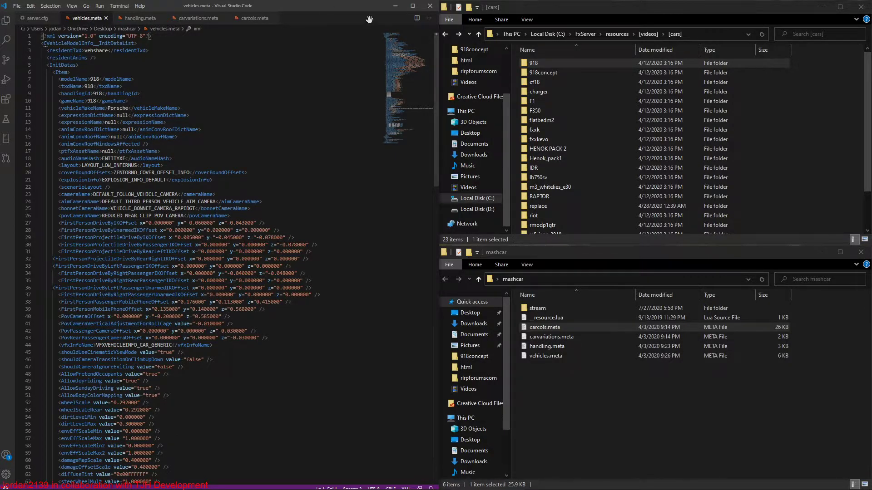
Select all three 918concept stream models and copy them into mashcar's stream folder
double_click(542, 73)
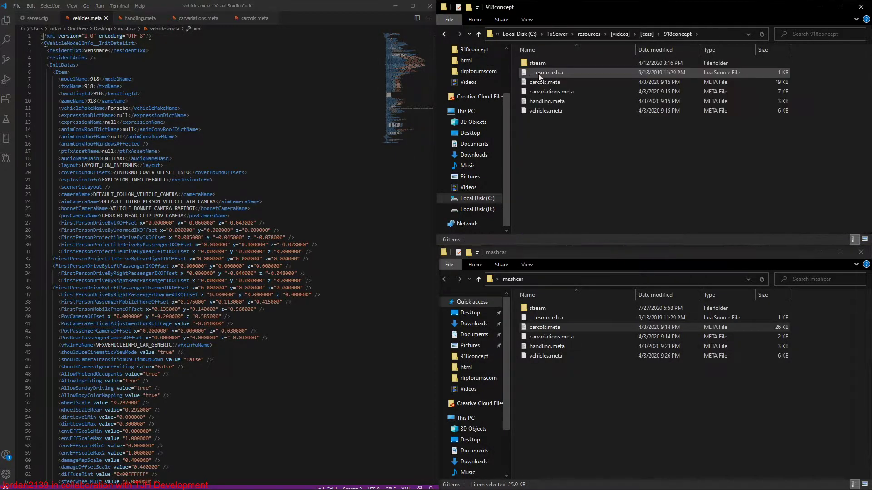
double_click(536, 63)
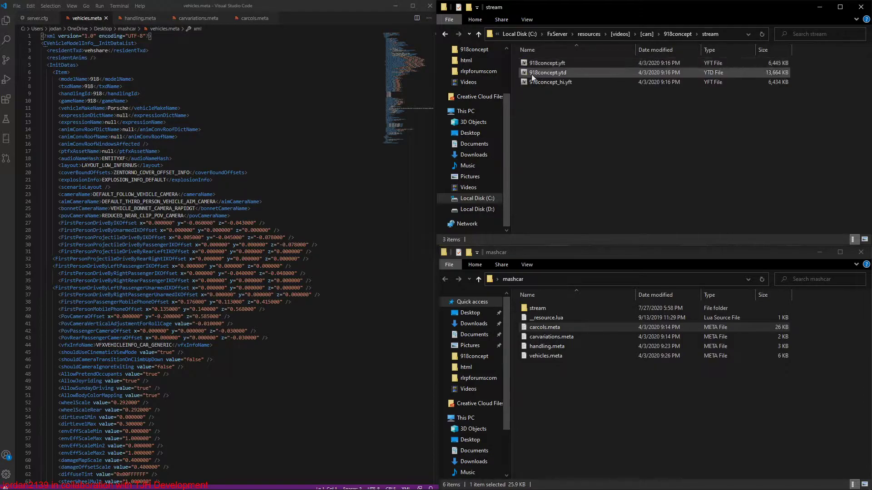
key("ctrl+a")
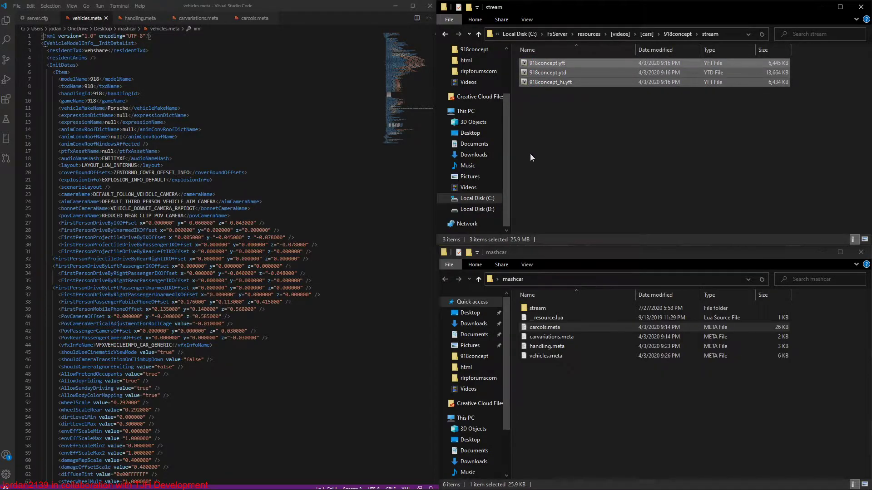
double_click(537, 308)
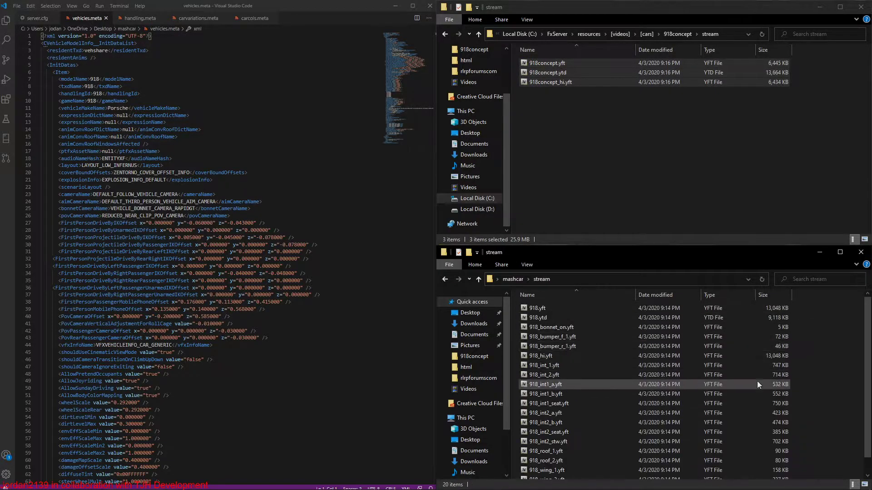
scroll("down", 3)
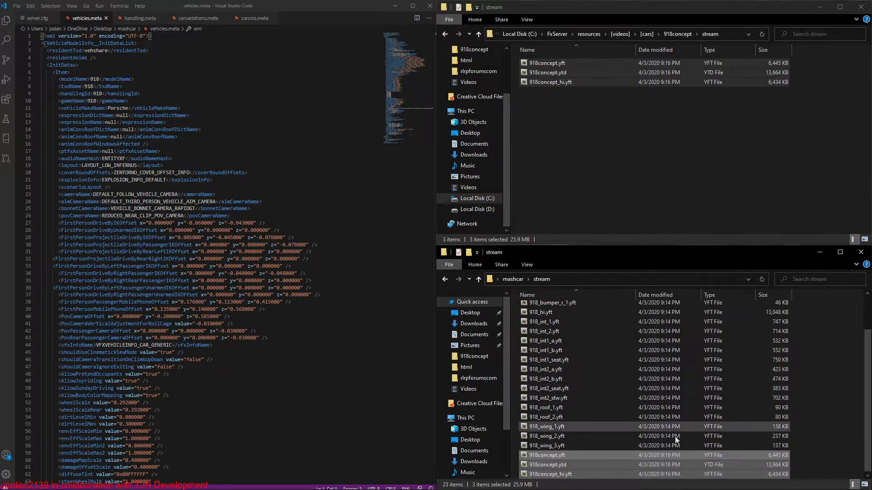
scroll("up", 3)
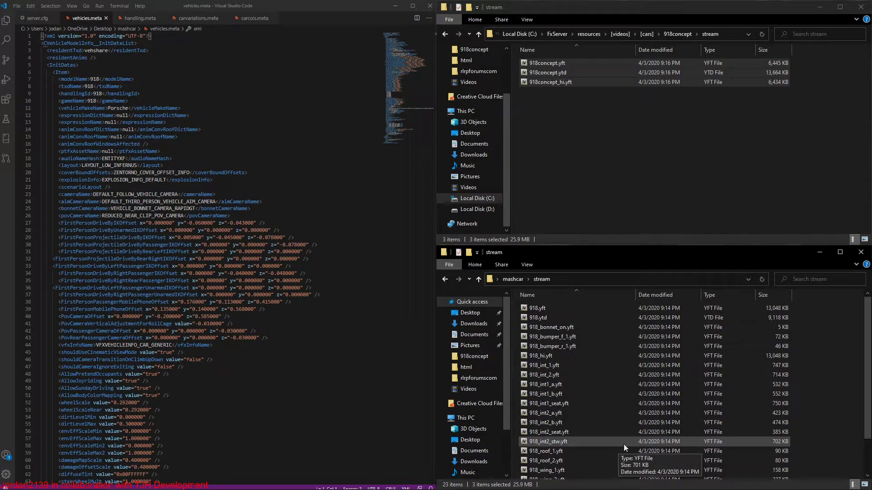
scroll("down", 3)
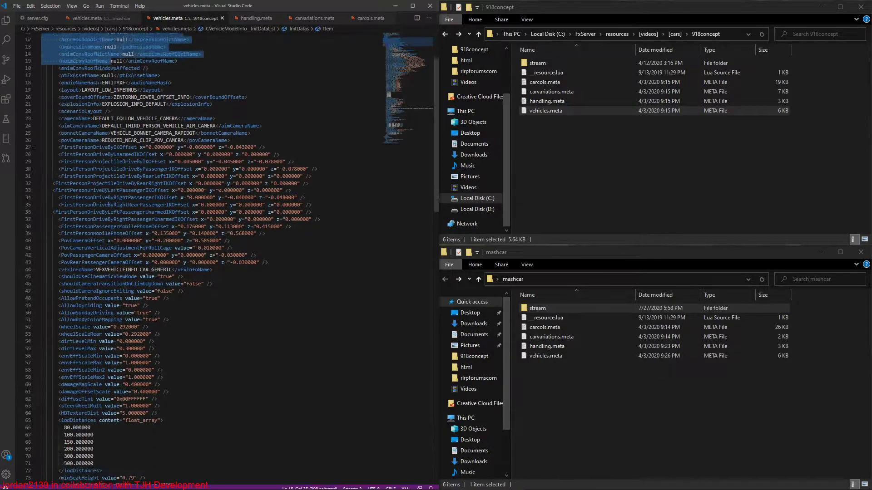
Paste the 918concept <Item> entry into mashcar vehicles.meta after the 918 entry
scroll("down", 3)
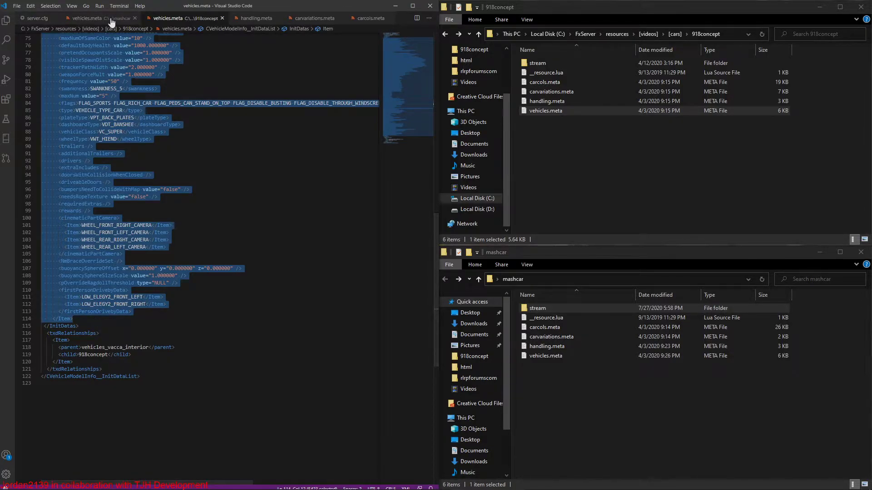
left_click(83, 18)
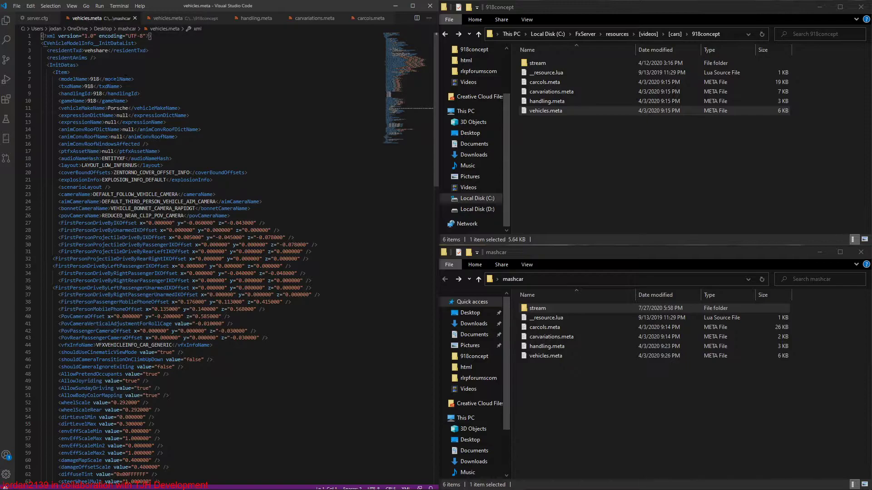
scroll("down", 3)
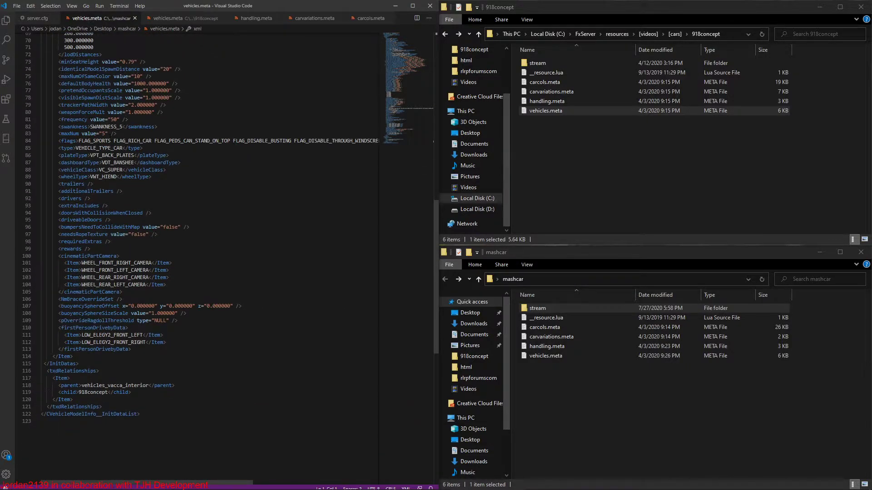
left_click(61, 356)
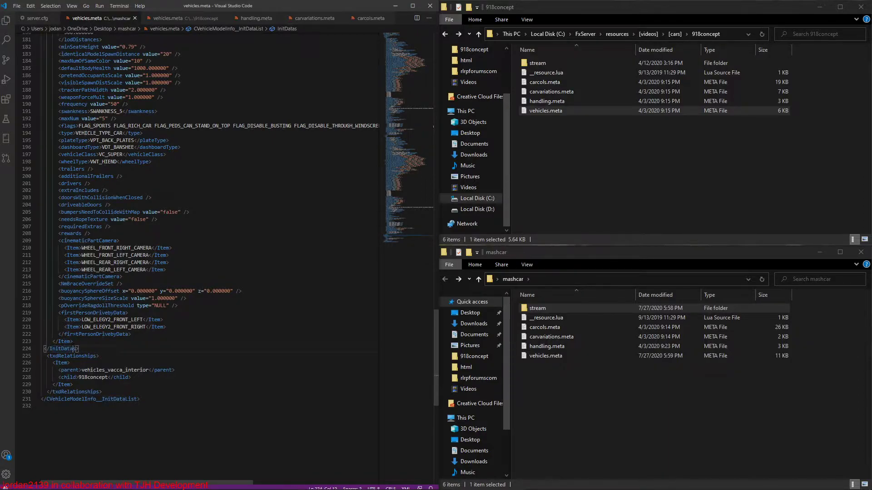
scroll("up", 3)
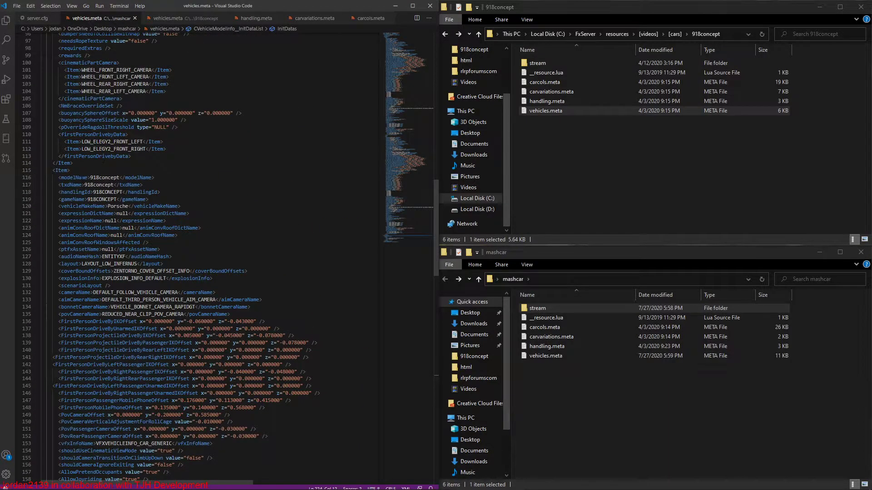
Delete the leftover txdRelationships block and save the merged vehicles.meta
left_click(73, 162)
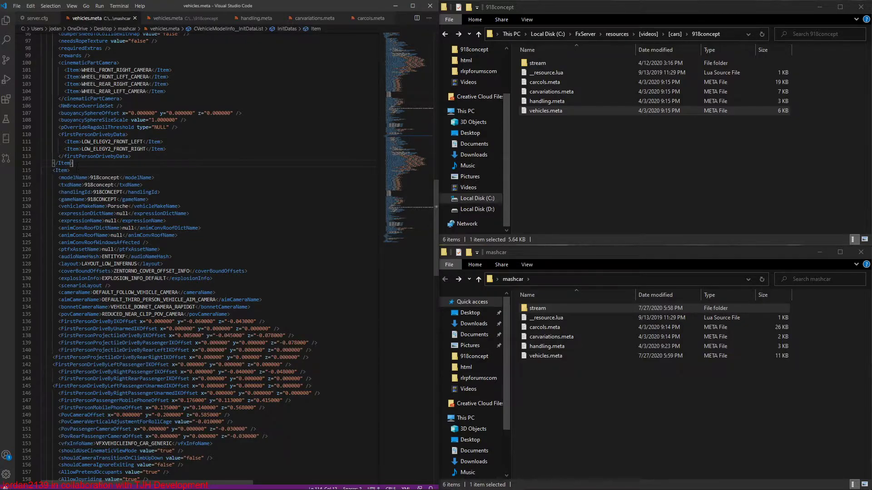
scroll("down", 3)
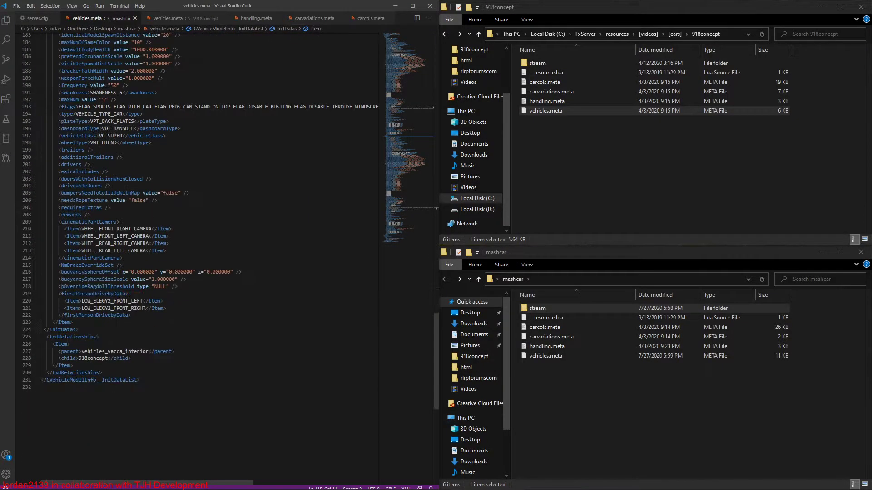
left_click(73, 337)
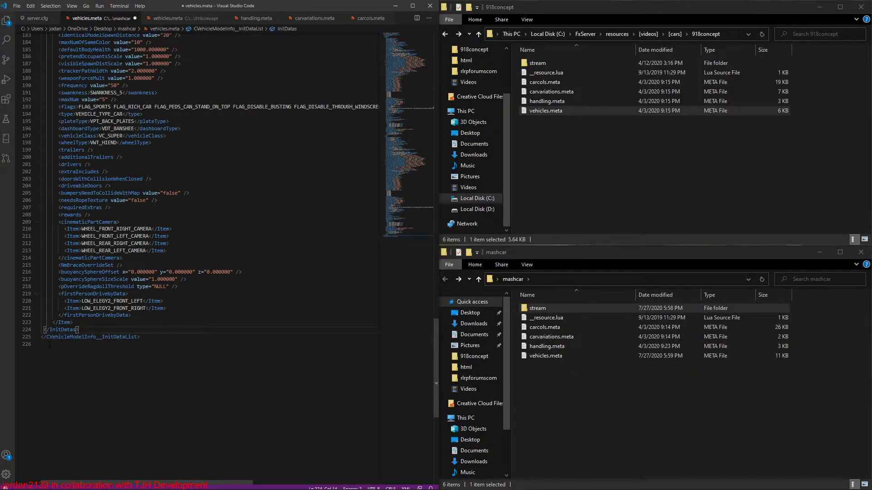
key("ctrl+s")
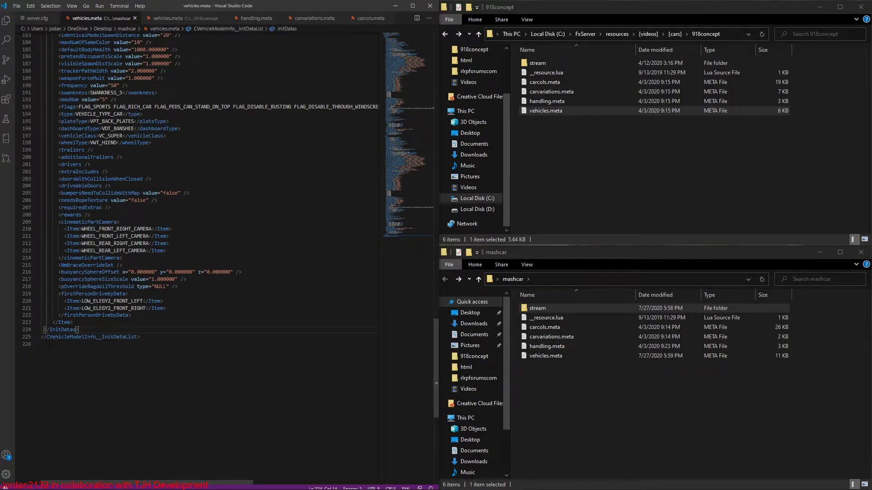
mouse_move(136, 22)
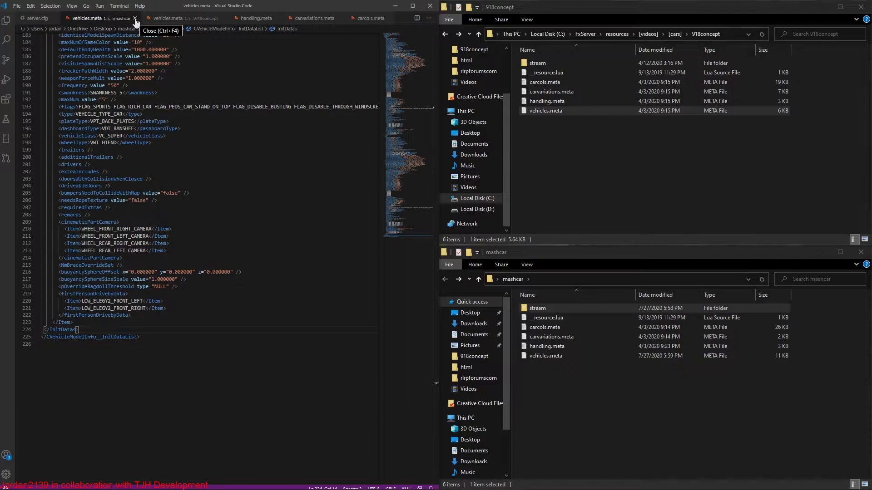
Close the vehicles files and place the 918concept handling <Item> into mashcar handling.meta
left_click(135, 19)
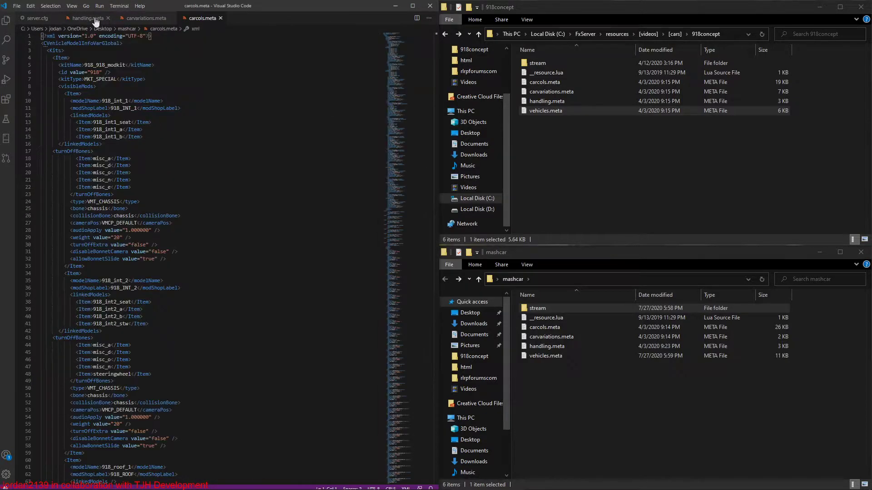
left_click(85, 18)
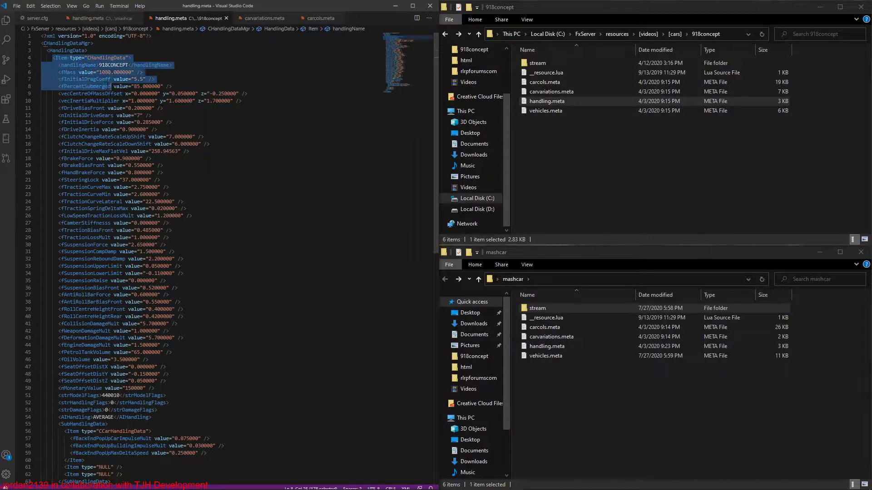
scroll("down", 3)
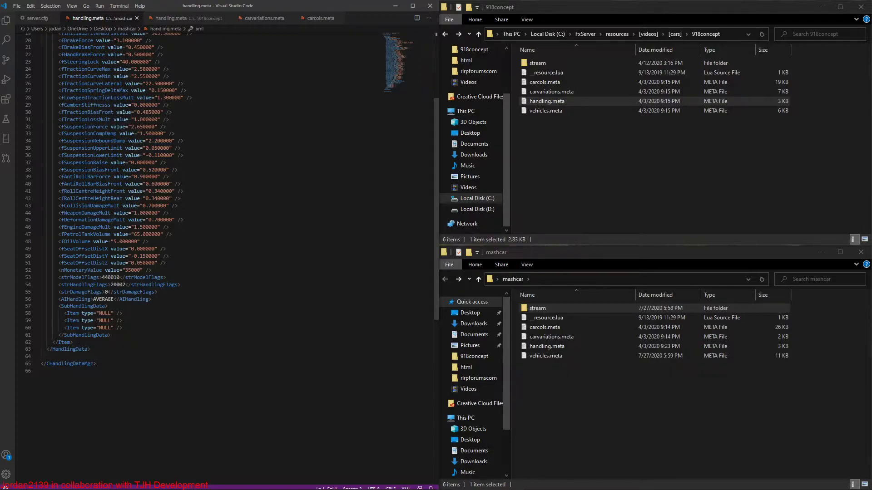
left_click(57, 342)
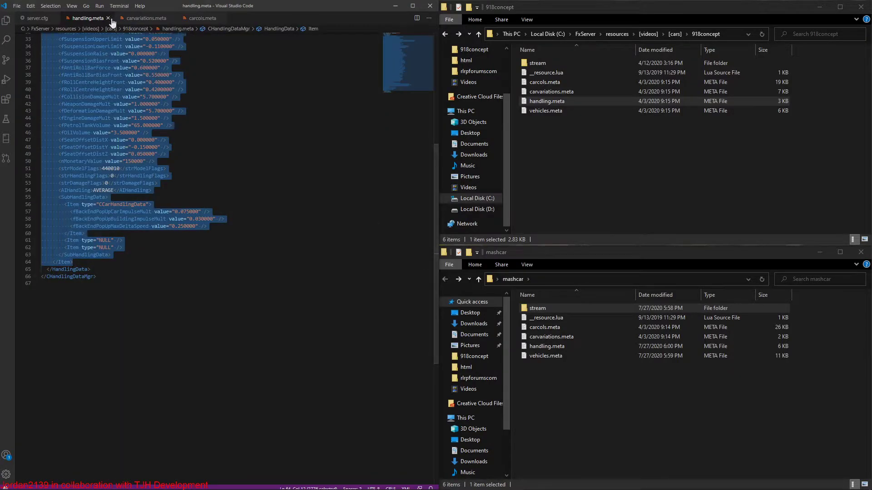
Copy 918concept's variationData <Item> into mashcar carvariations.meta and save it
left_click(145, 18)
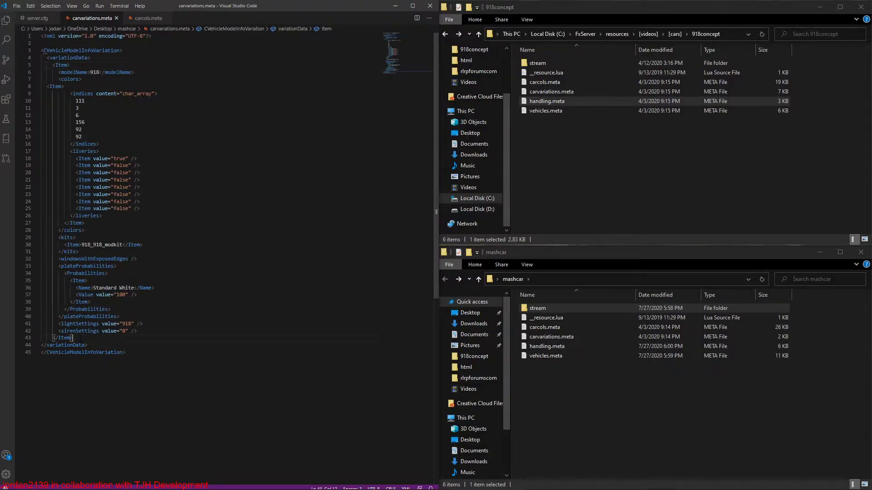
left_click(551, 90)
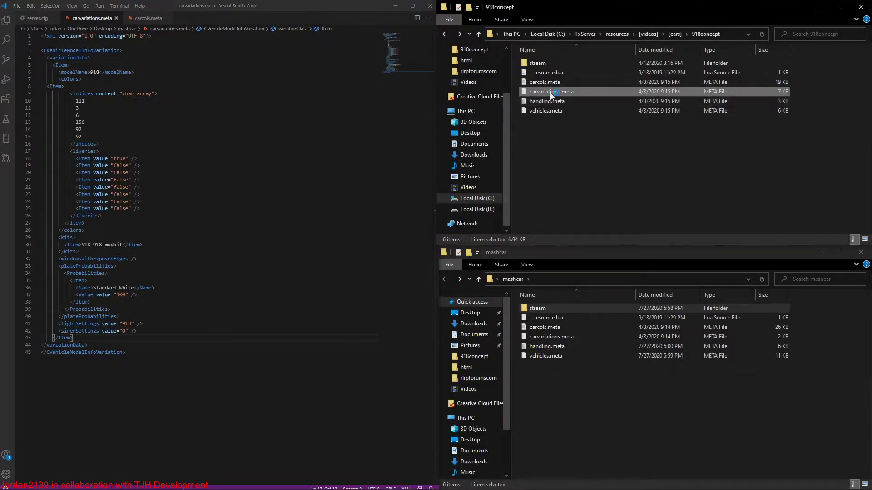
double_click(552, 91)
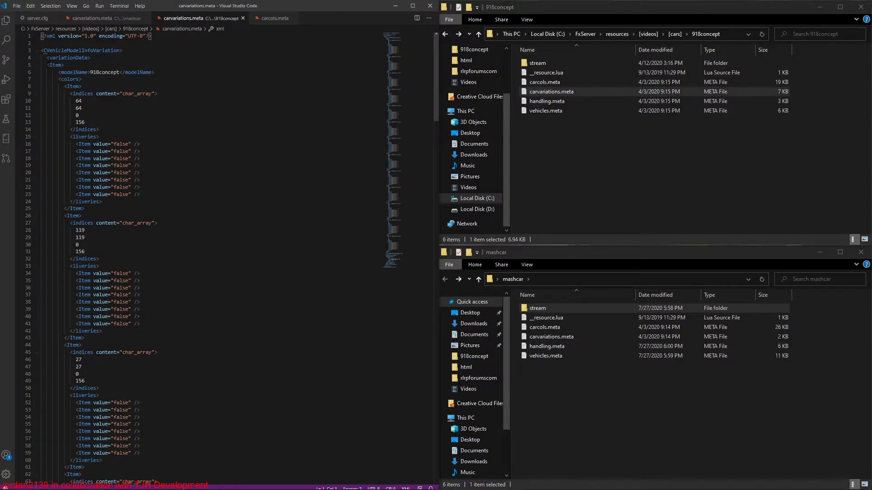
scroll("down", 3)
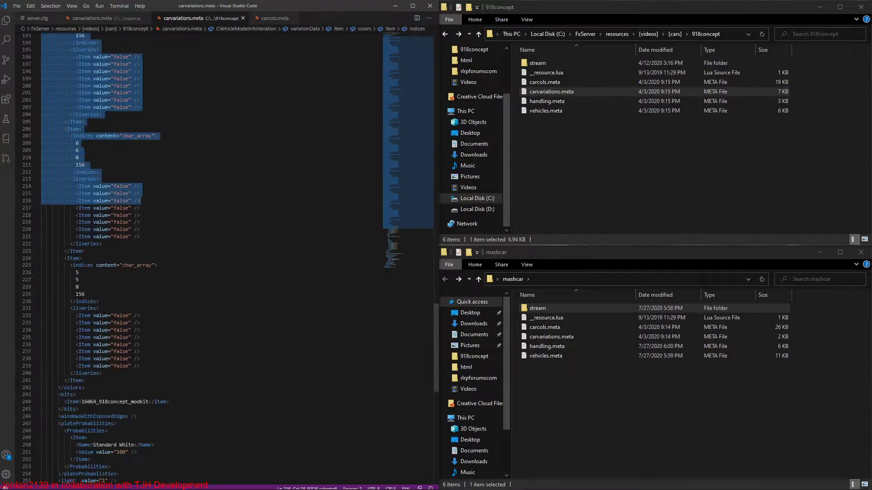
scroll("down", 3)
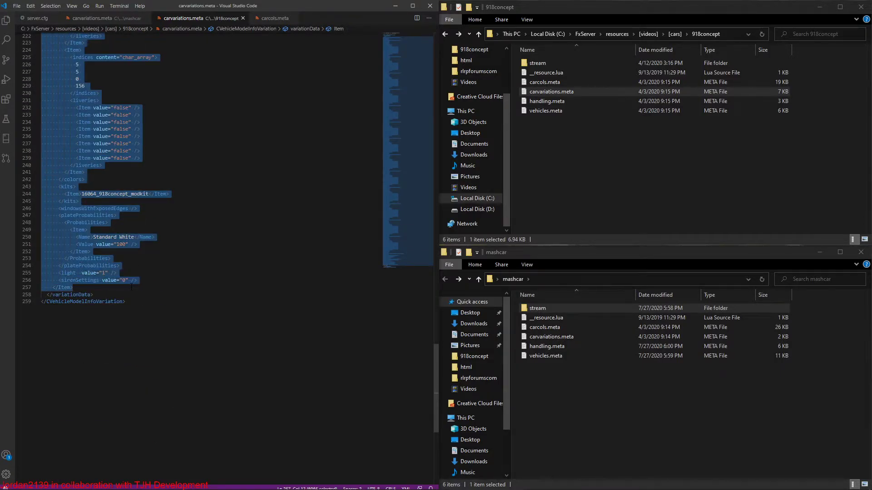
left_click(93, 18)
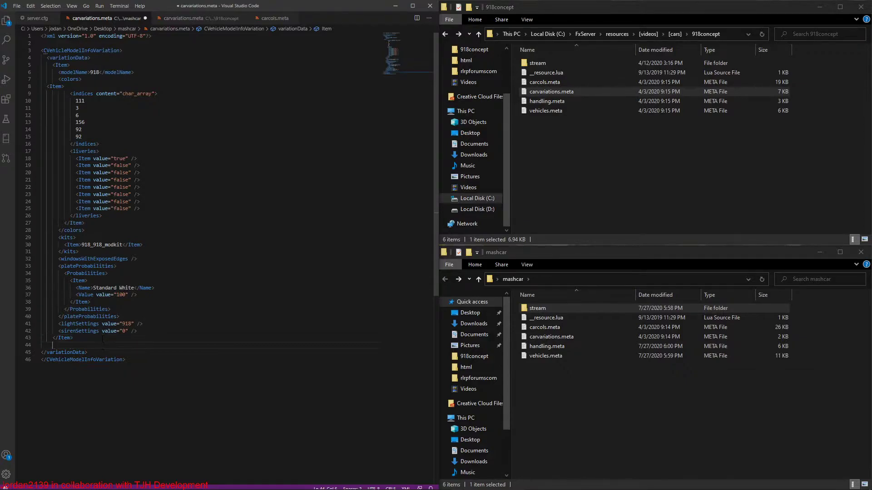
scroll("down", 3)
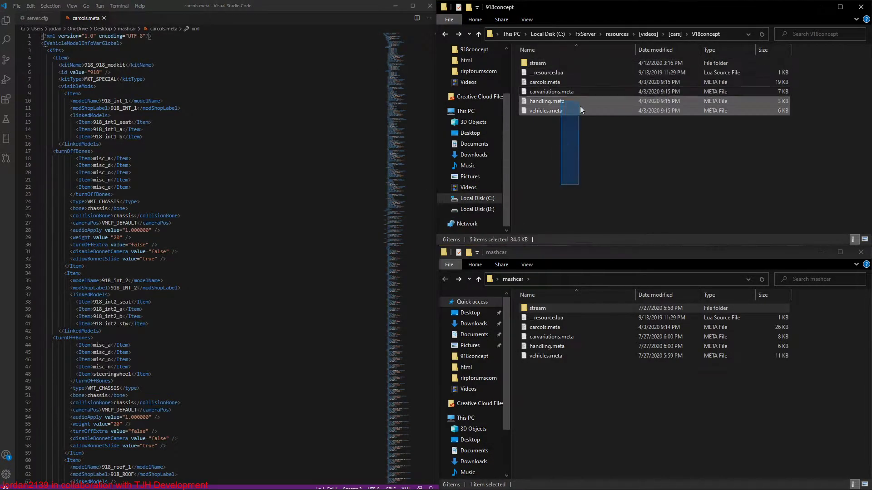
Position mashcar carcols.meta at its closing root tag and select 918concept's carcols.meta
left_click(599, 182)
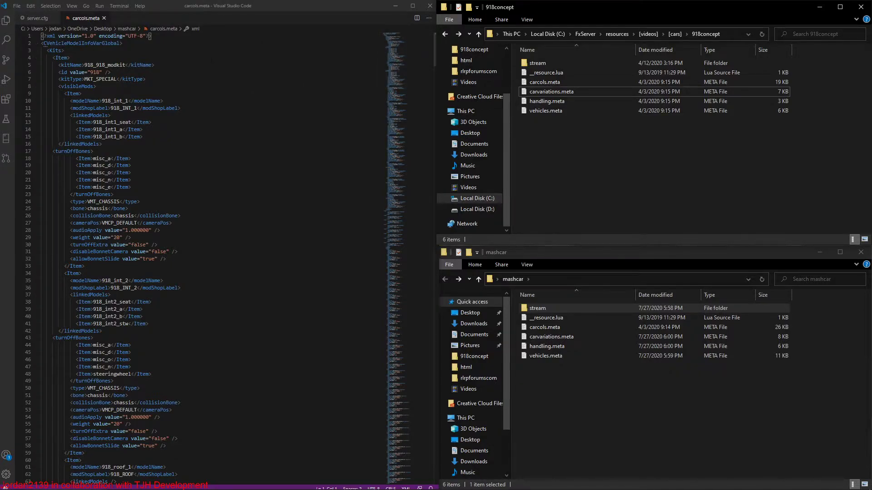
scroll("down", 3)
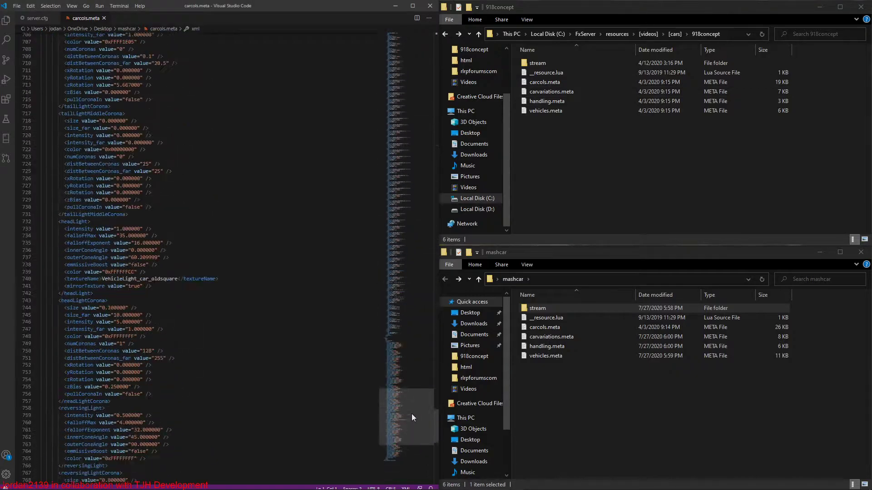
scroll("down", 3)
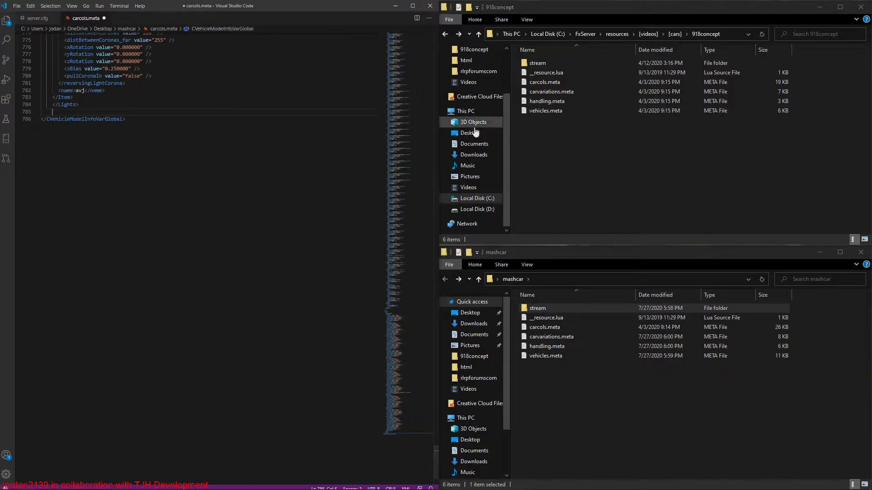
double_click(64, 104)
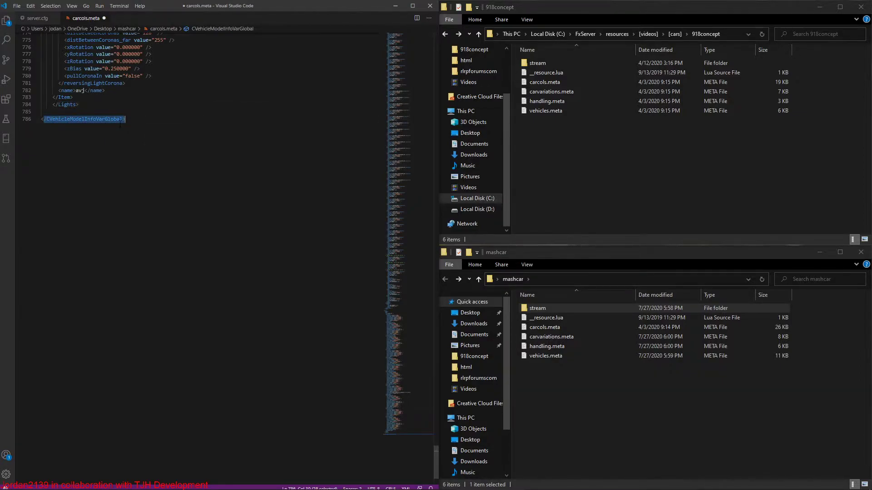
left_click(545, 82)
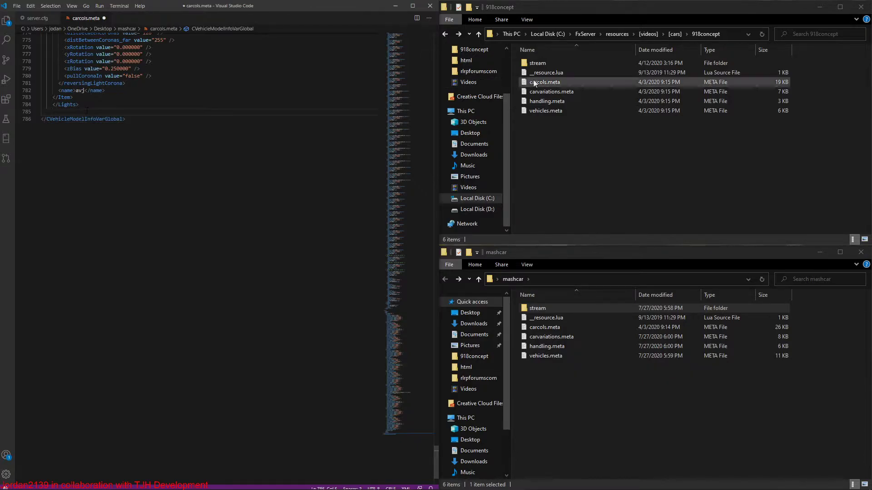
left_click(545, 82)
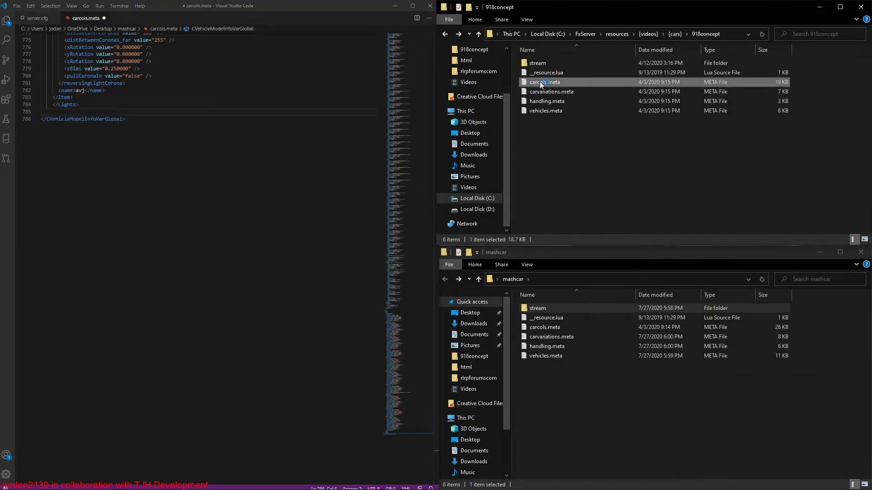
Copy 918concept's kits and lights into mashcar carcols.meta, save, and return to server.cfg
double_click(545, 81)
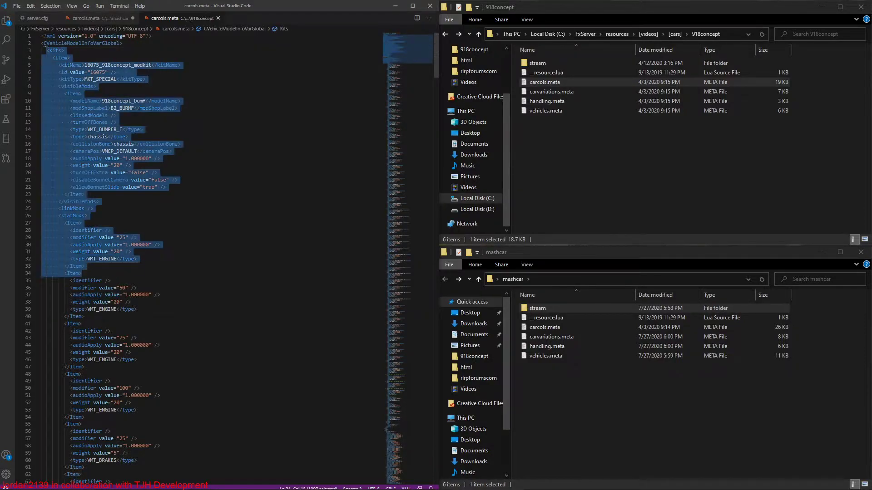
scroll("down", 3)
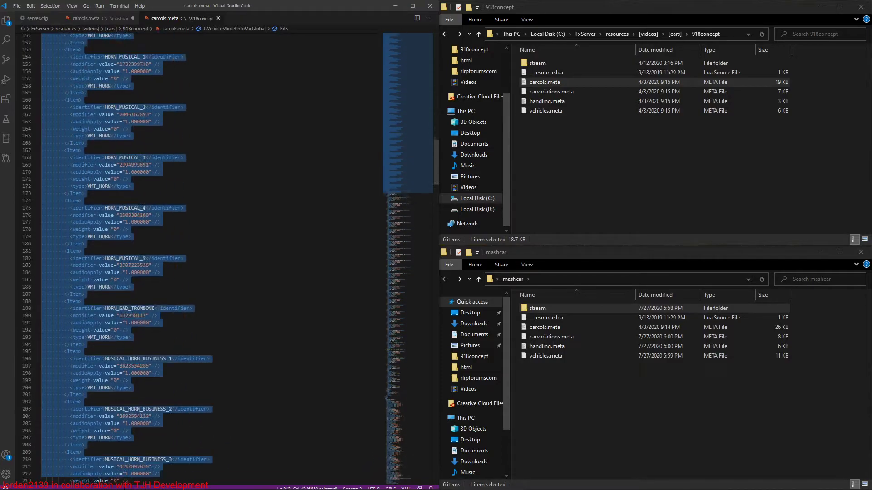
scroll("down", 3)
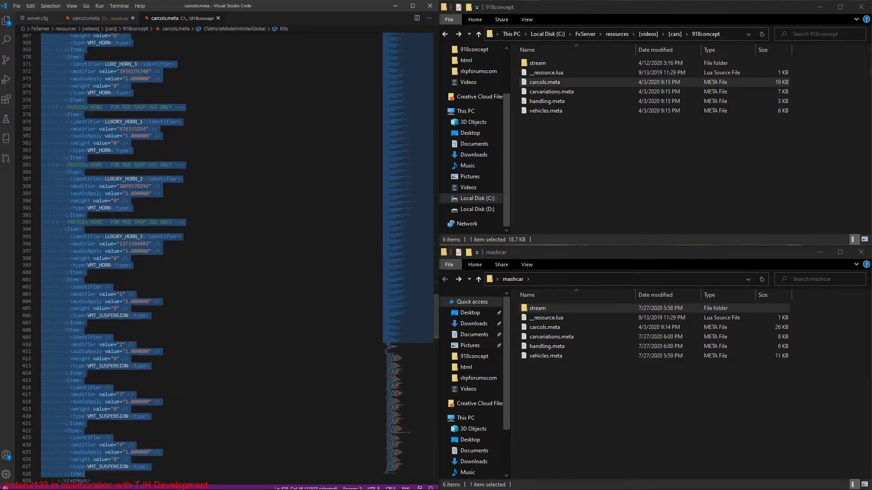
scroll("down", 3)
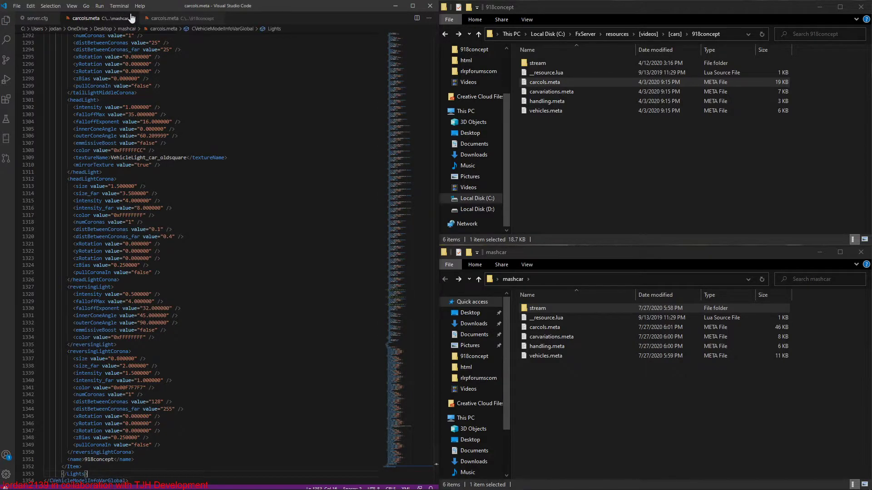
left_click(35, 18)
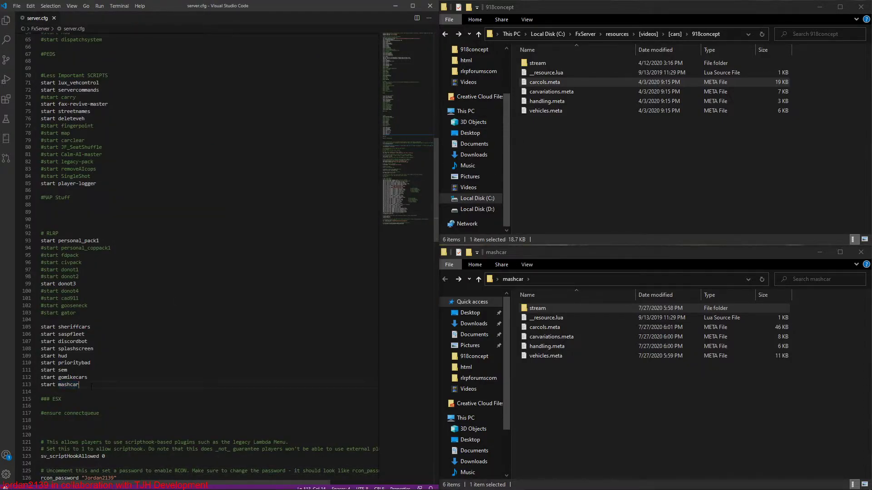
Check mashcar's stream folder holds both the 918 and 918concept models
left_click(538, 308)
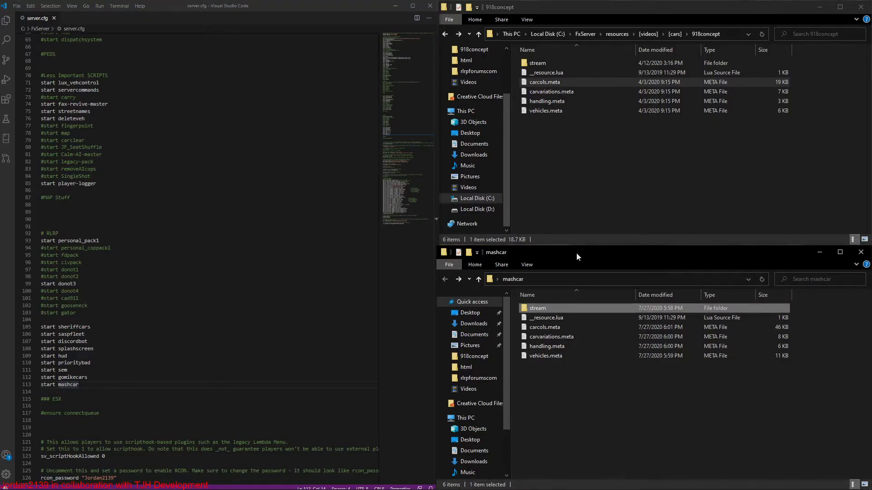
double_click(536, 308)
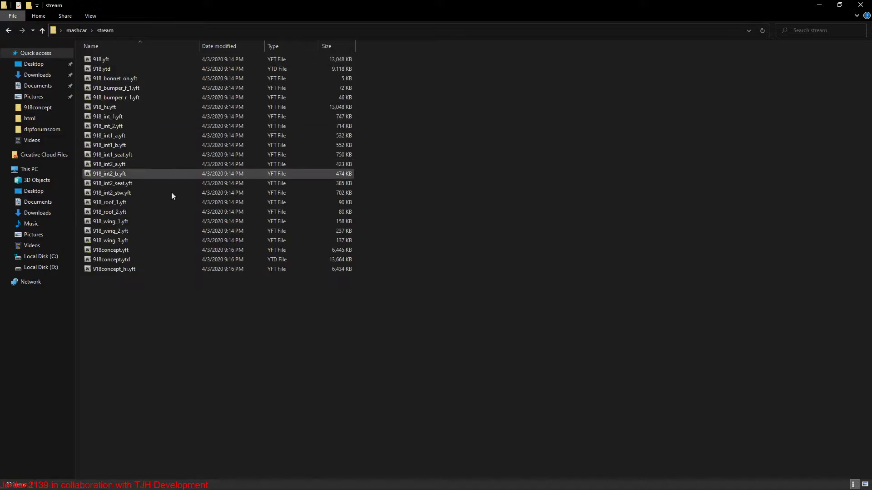
left_click(42, 30)
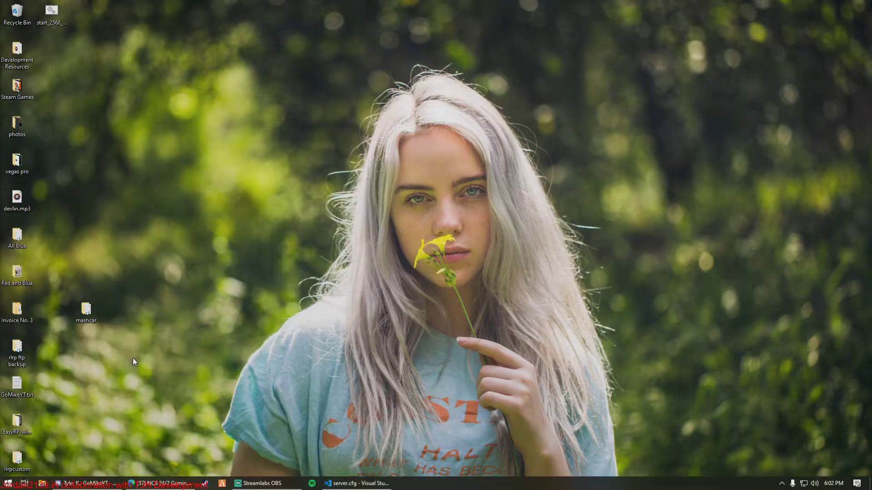
Select mashcar on the desktop and browse into FxServer resources, then the [videos] folder
left_click(86, 310)
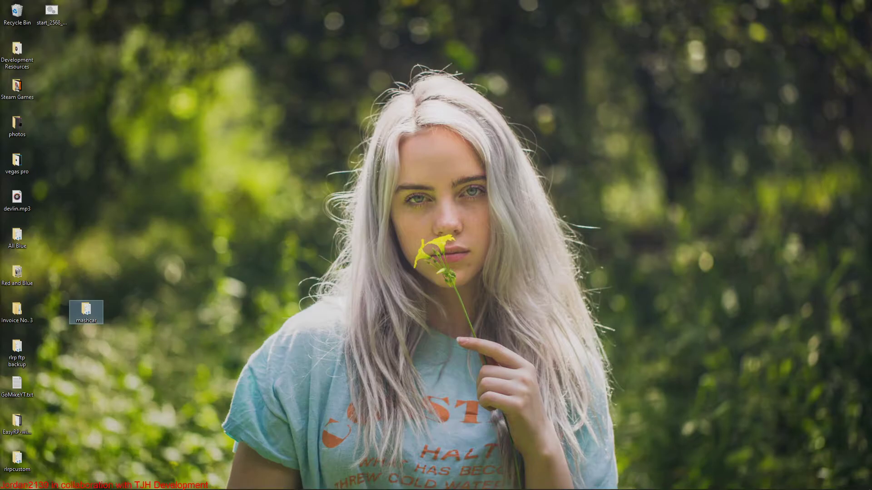
mouse_move(58, 202)
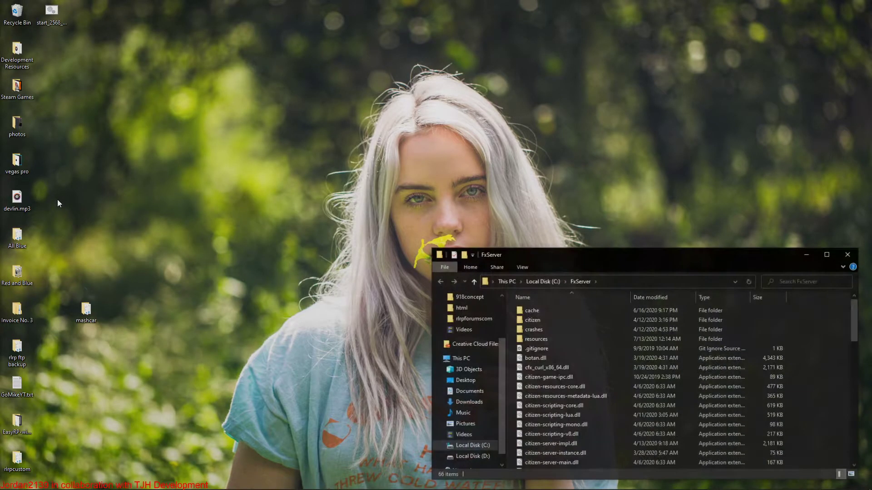
double_click(536, 338)
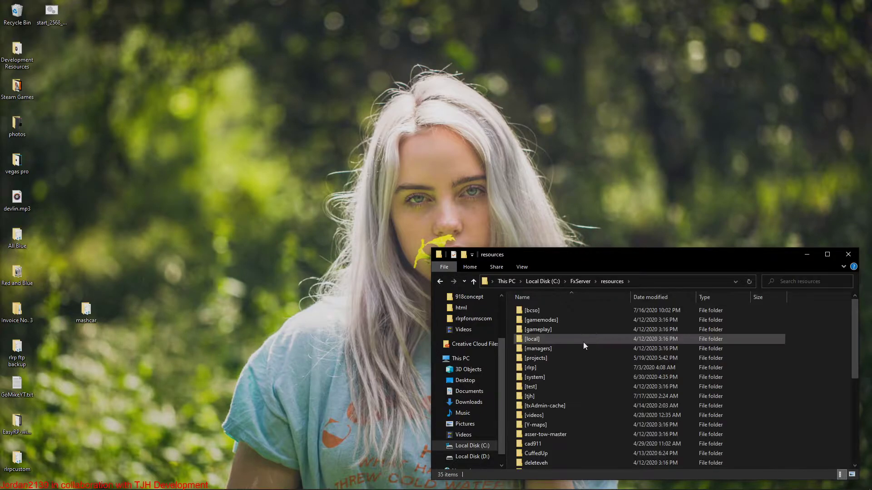
scroll("down", 3)
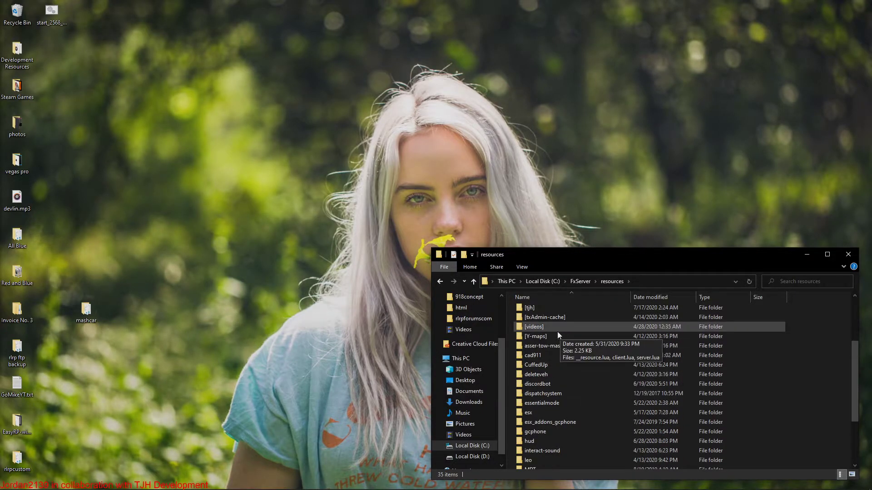
double_click(533, 326)
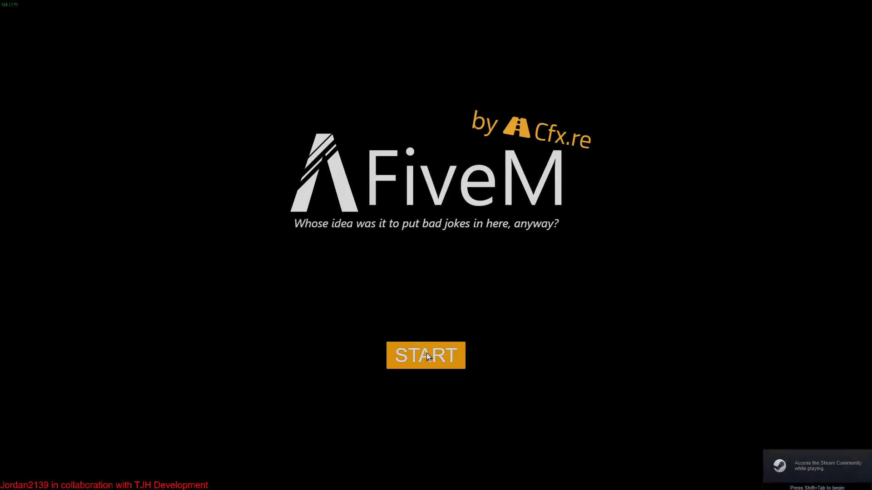
Start FiveM and join the server, hiding the [cars] Explorer window while it loads
left_click(424, 355)
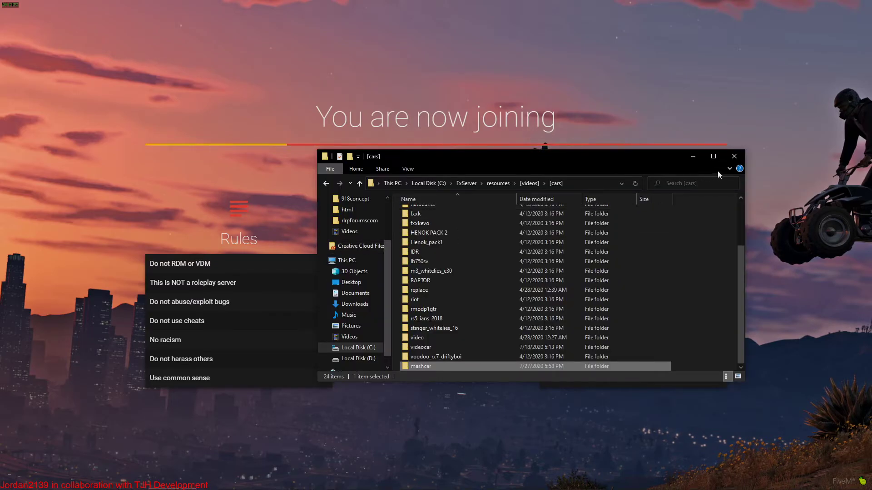
left_click(733, 155)
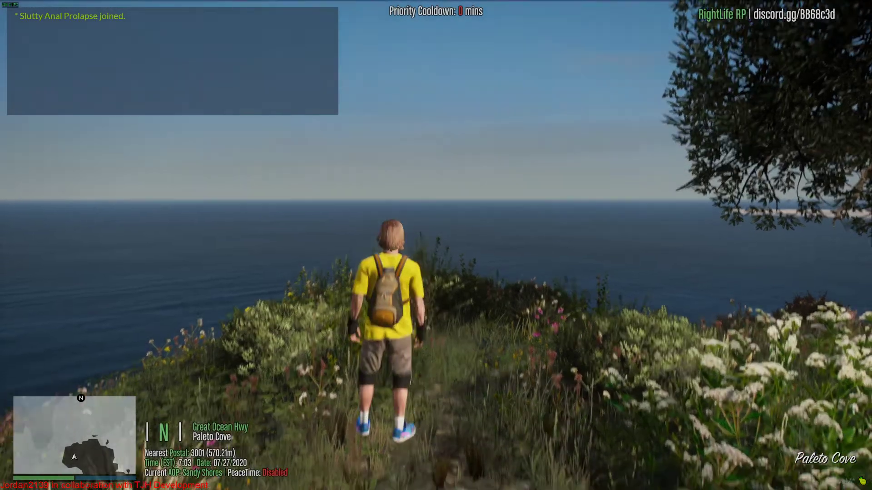
Spawn the 918 Spyder via the vehicle spawner menu and drive it on the server
key("M")
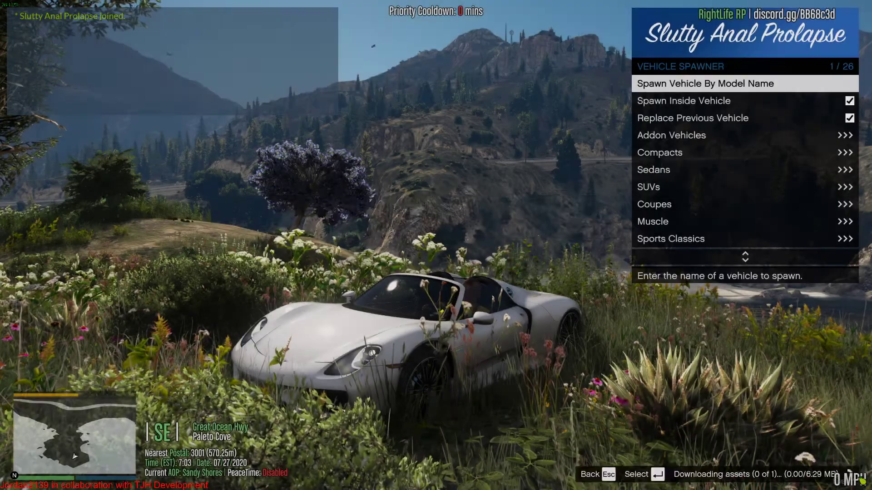
key("Escape")
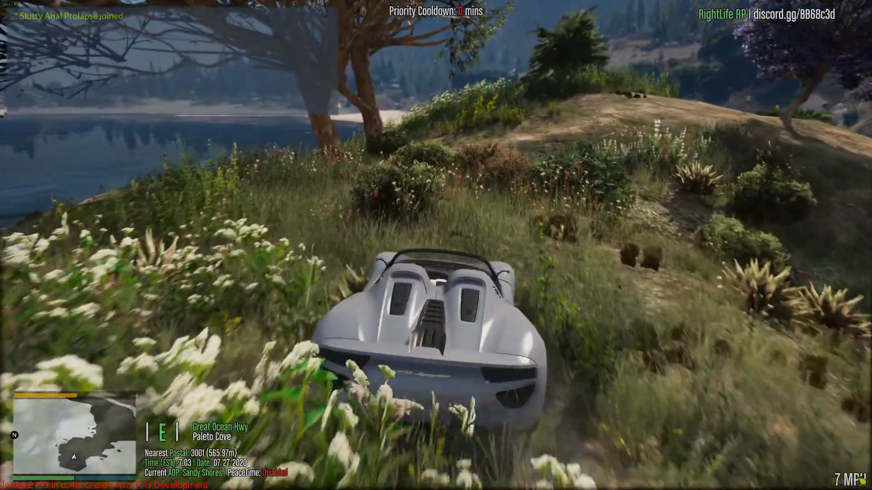
key("Super")
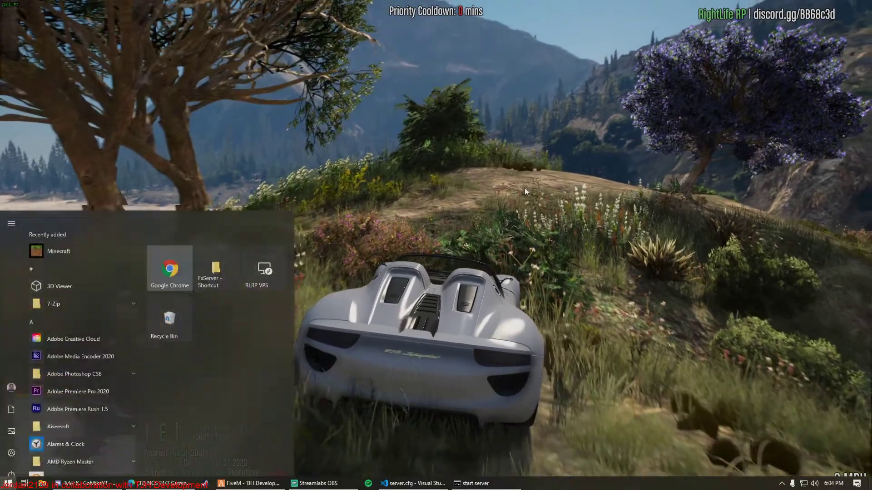
Bring server.cfg to the front and review the start lines including mashcar
left_click(411, 482)
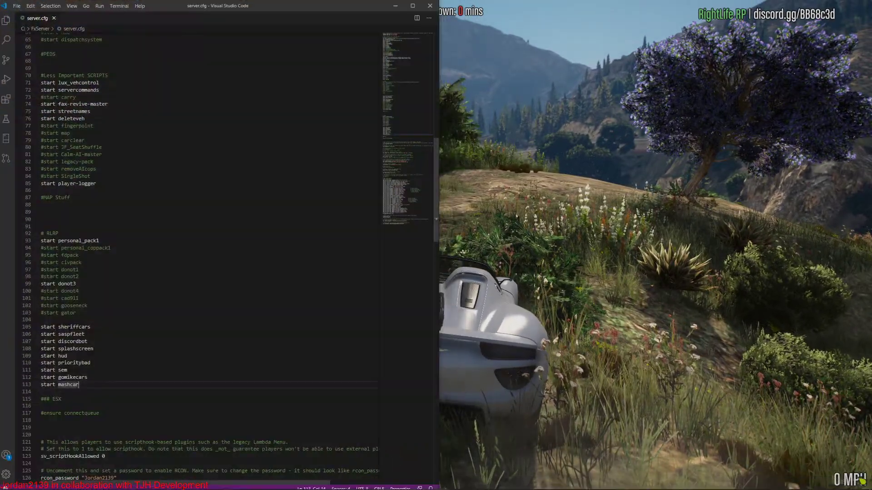
scroll("up", 3)
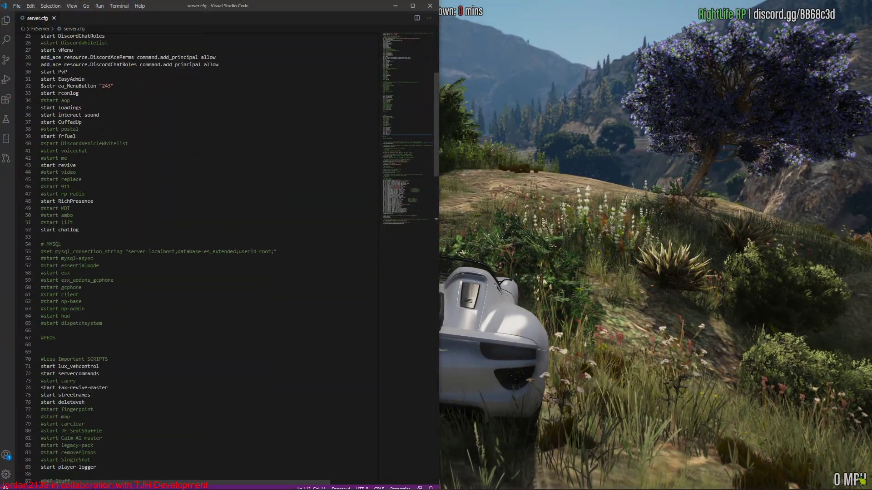
scroll("down", 3)
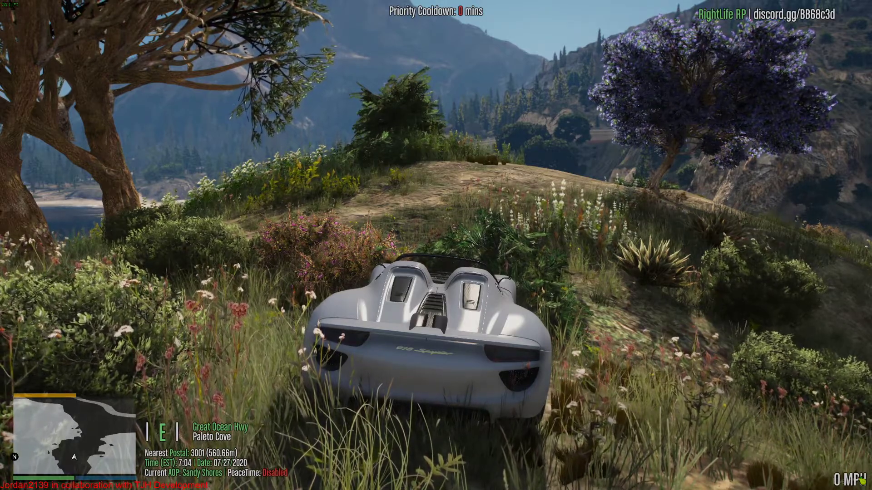
mouse_move(436, 246)
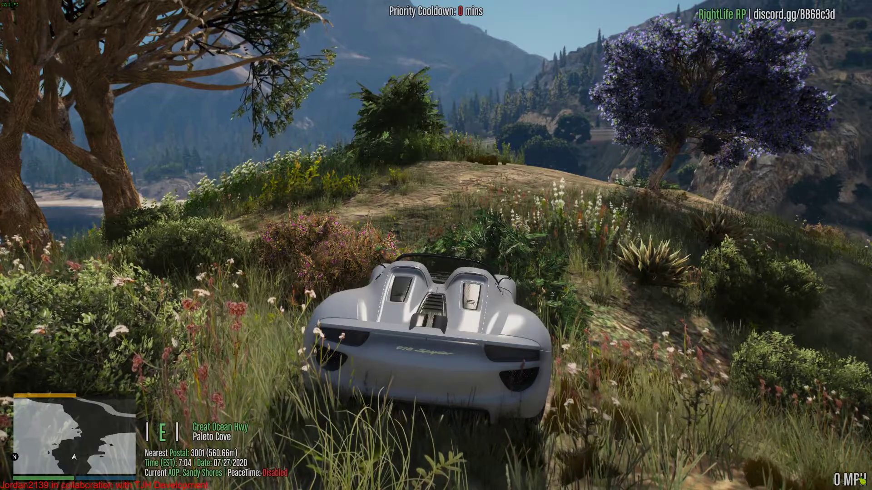